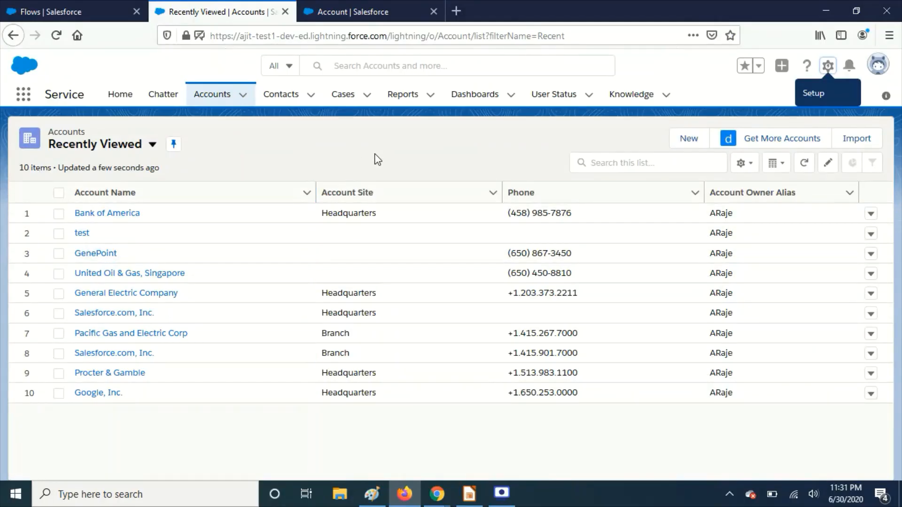
mouse_move(373, 166)
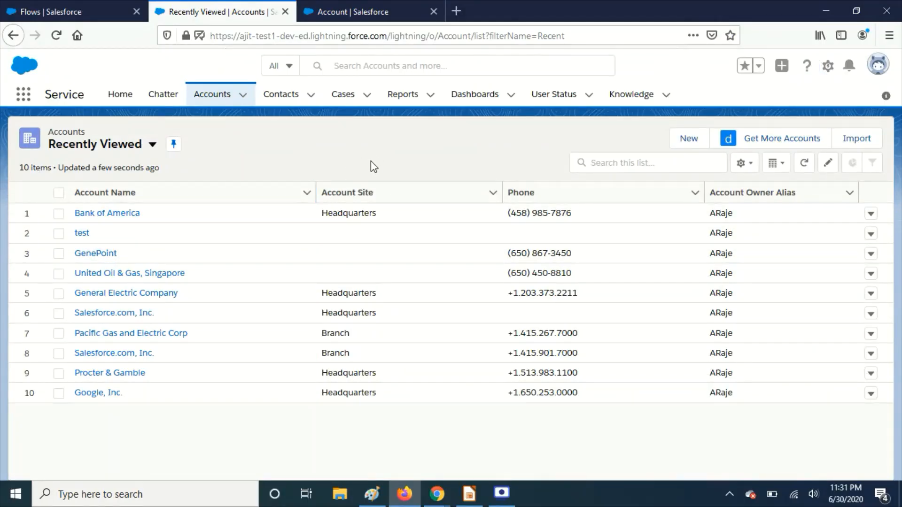
mouse_move(391, 178)
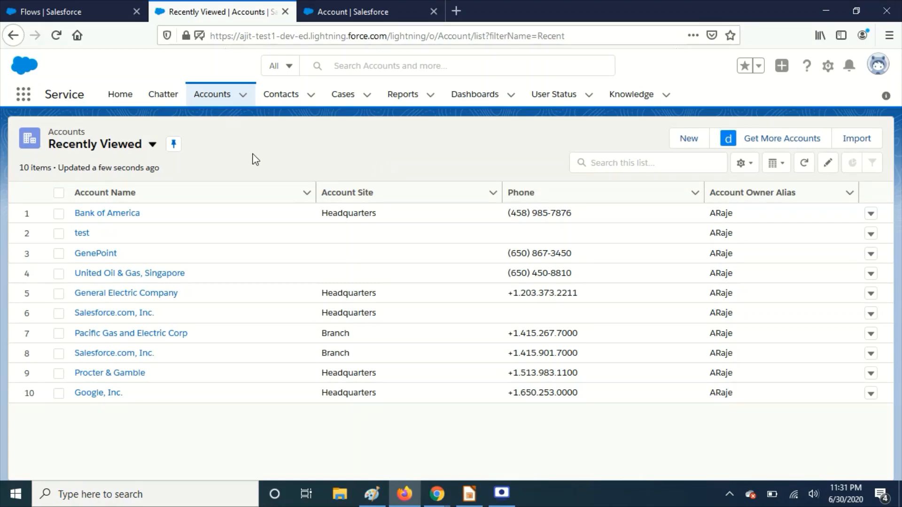
Step: Switch to the Account object's Validation Rules list in Setup
left_click(372, 11)
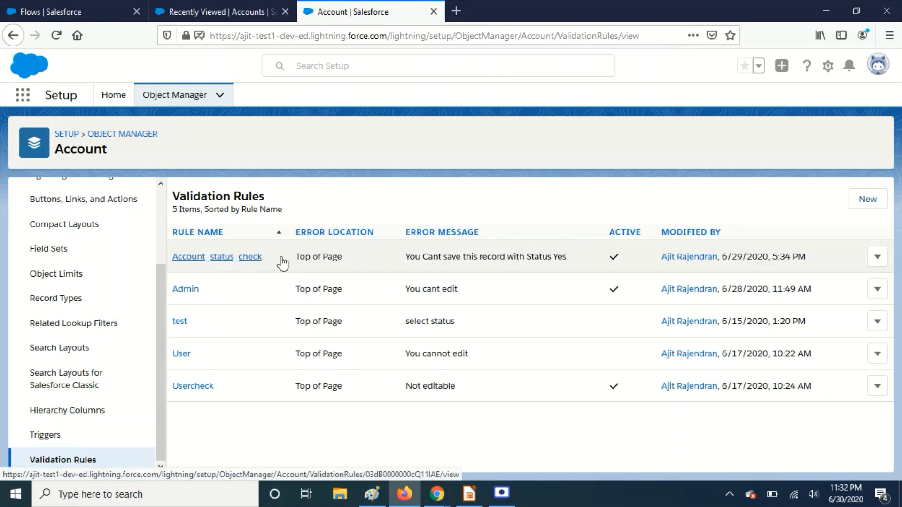
Step: Review the Account_status_check formula ISPICKVAL(Status__c, 'Active'), then return to Recently Viewed Accounts
left_click(217, 256)
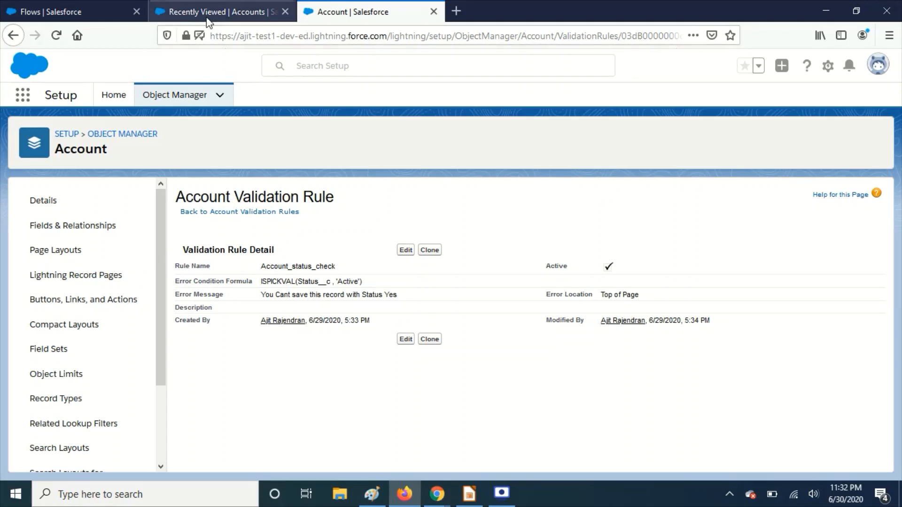
left_click(222, 11)
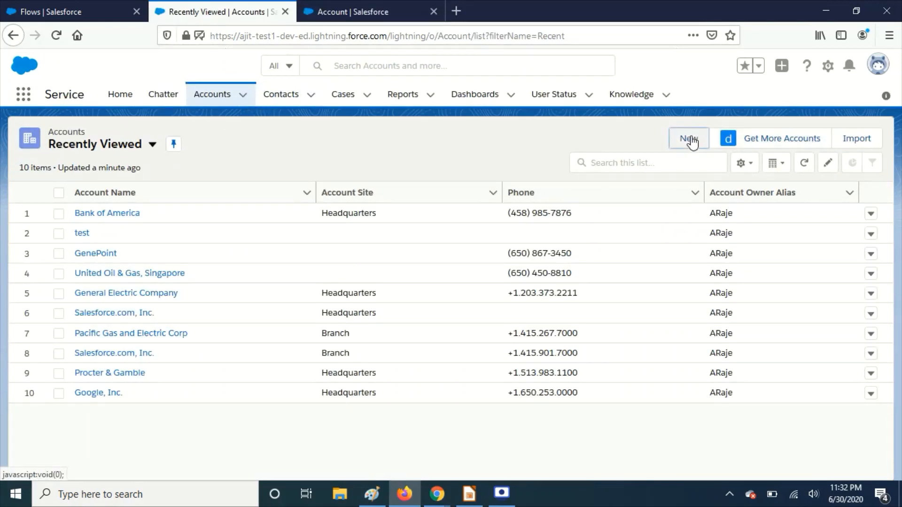
Step: Try saving new account Test V1 with Status Active and see the validation error
left_click(688, 138)
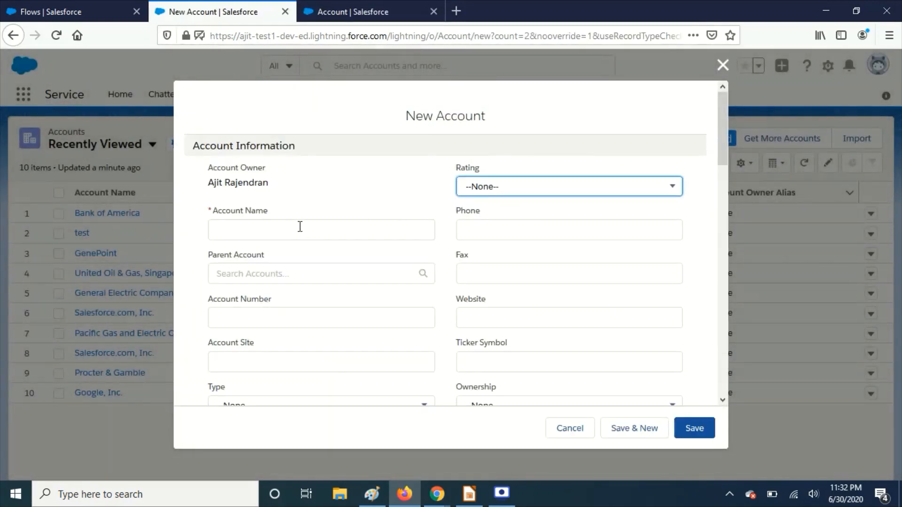
type("Test V1")
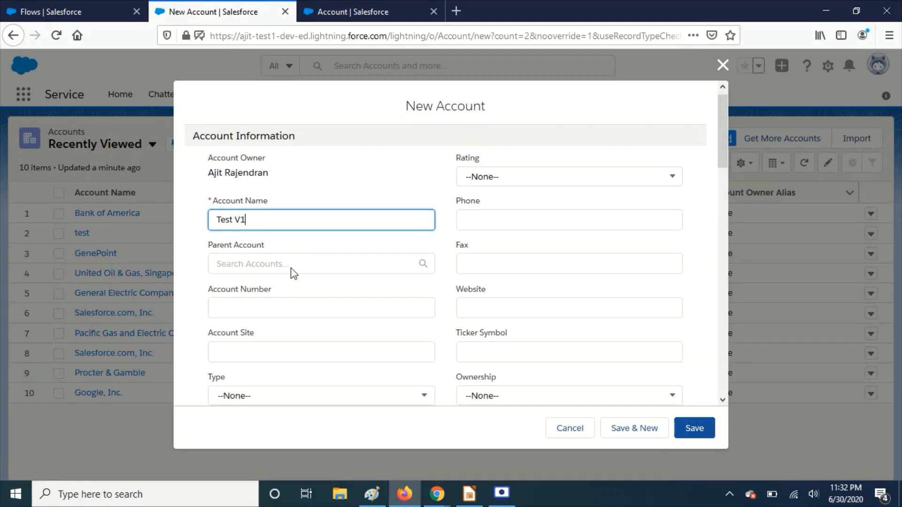
scroll("down", 3)
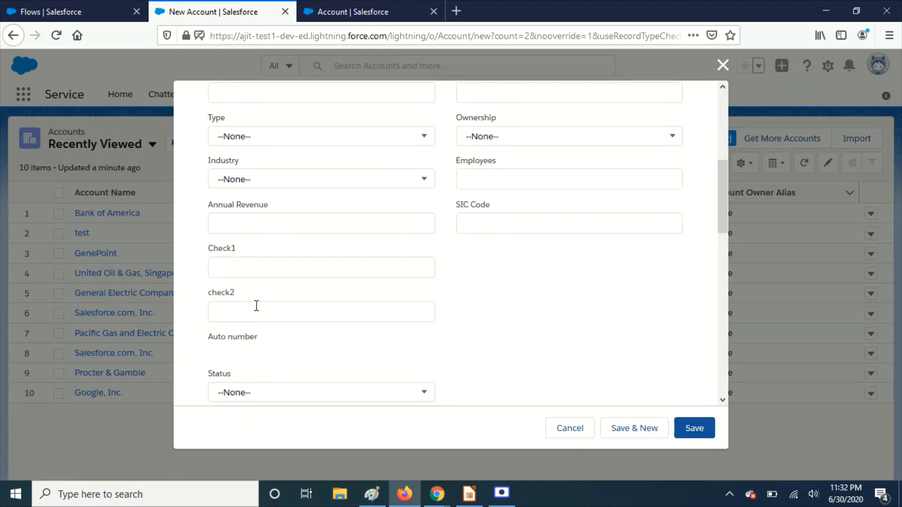
left_click(321, 392)
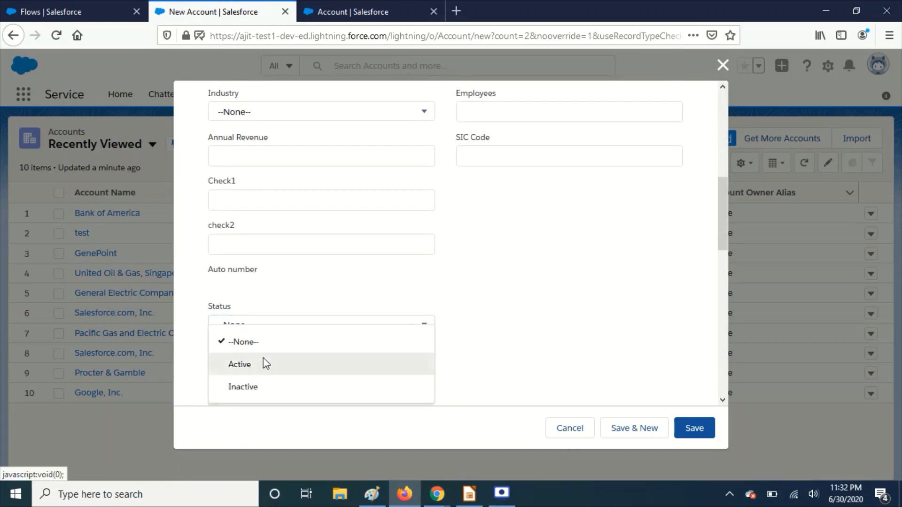
left_click(694, 428)
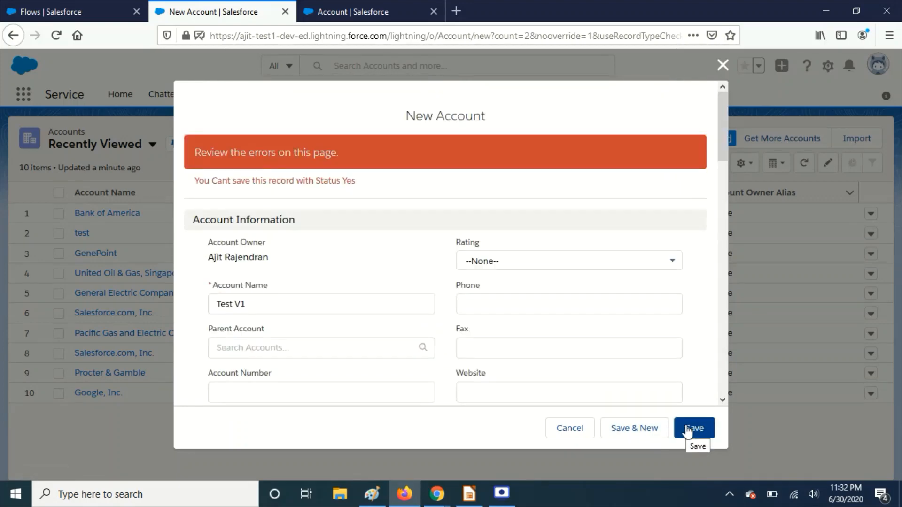
mouse_move(638, 416)
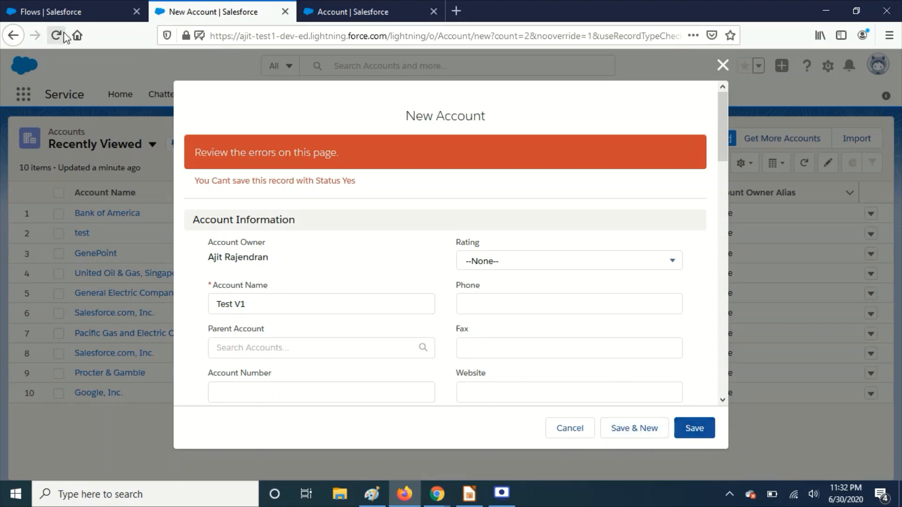
Step: Open a blank Flow Builder canvas with New Flow from the Flows setup page
left_click(69, 12)
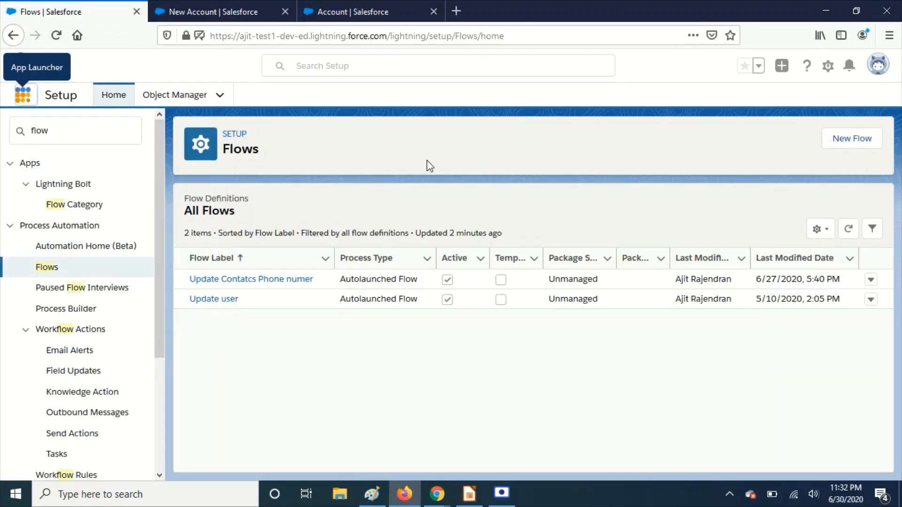
mouse_move(822, 146)
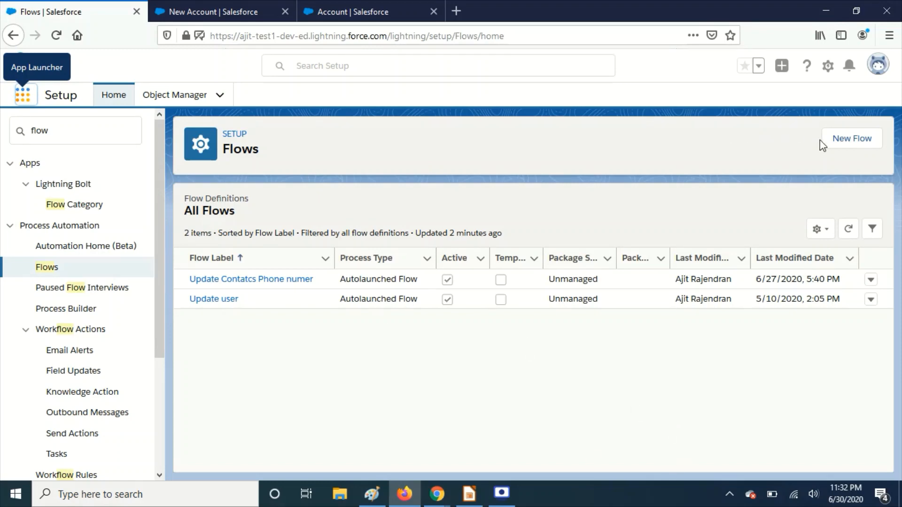
left_click(852, 138)
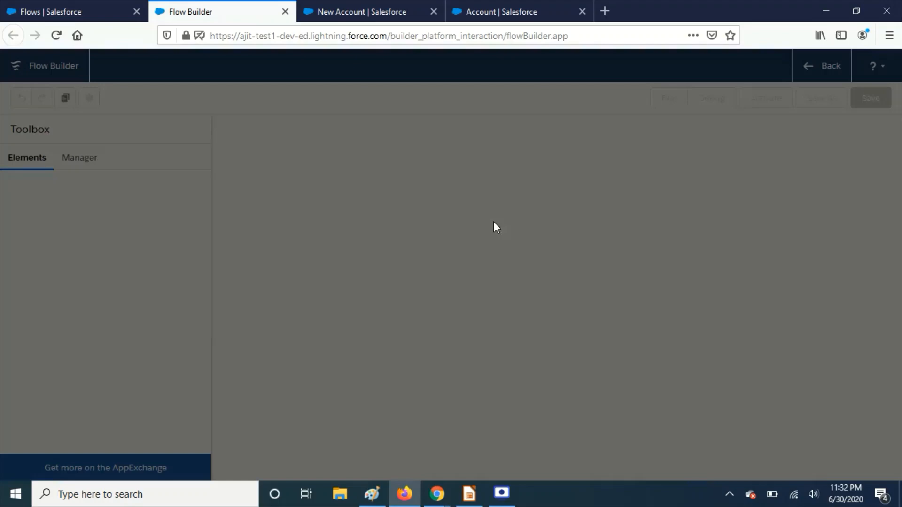
Step: Create a Record-Triggered Flow with Account as the triggering object
left_click(497, 226)
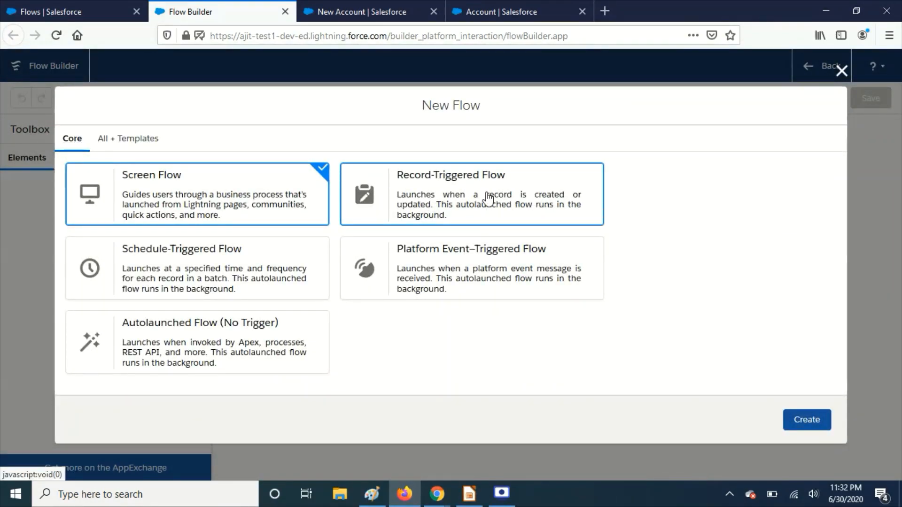
left_click(806, 420)
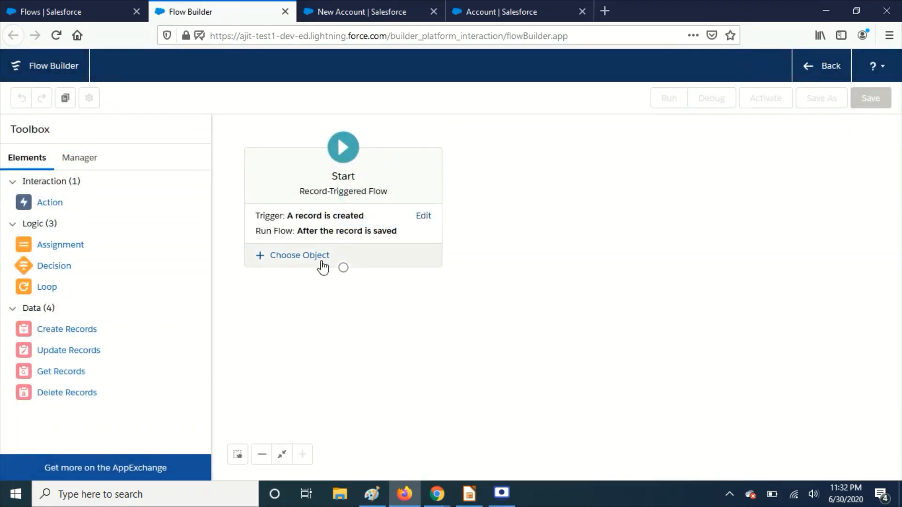
left_click(298, 255)
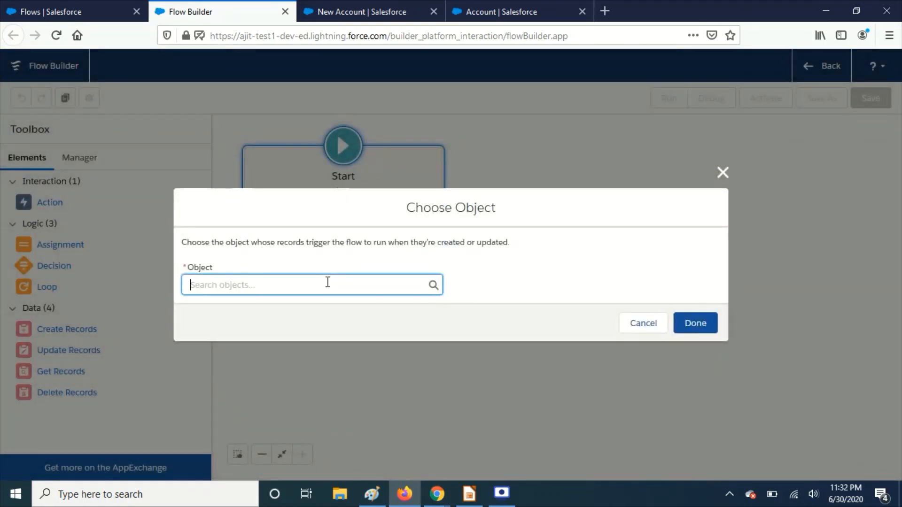
type("acc")
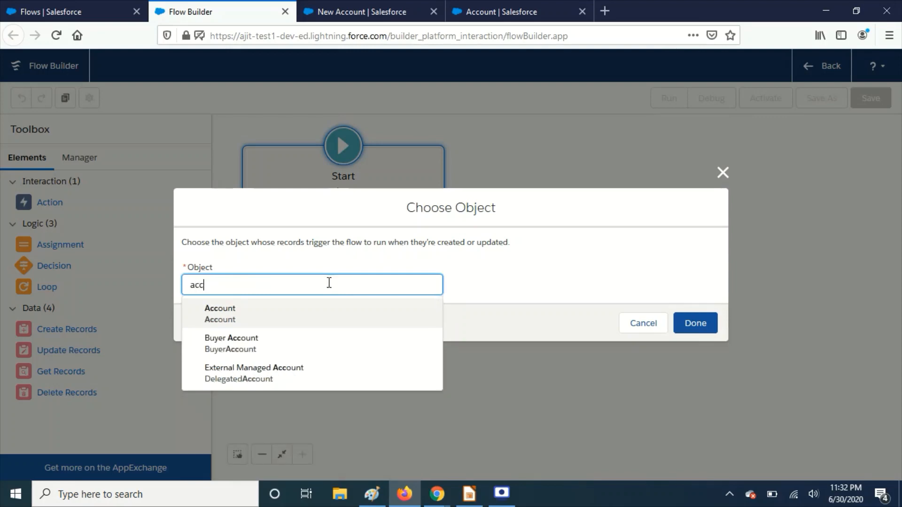
left_click(220, 314)
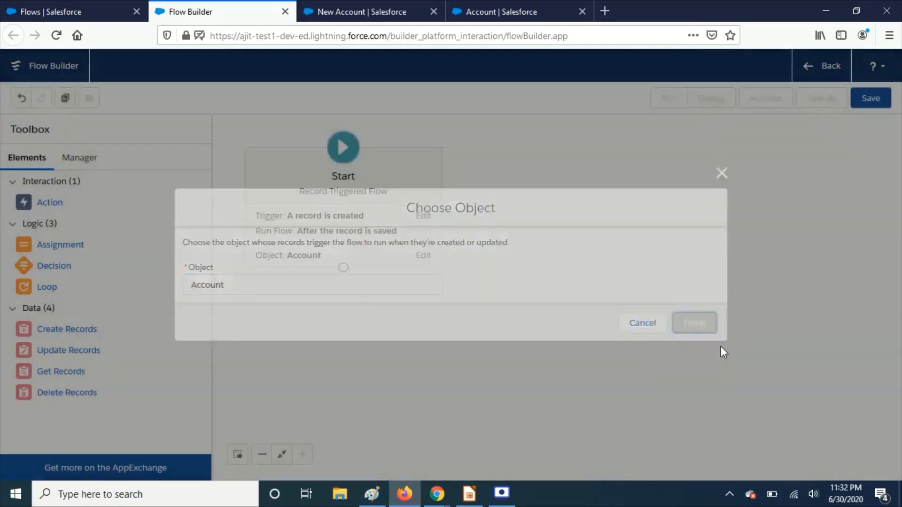
left_click(694, 323)
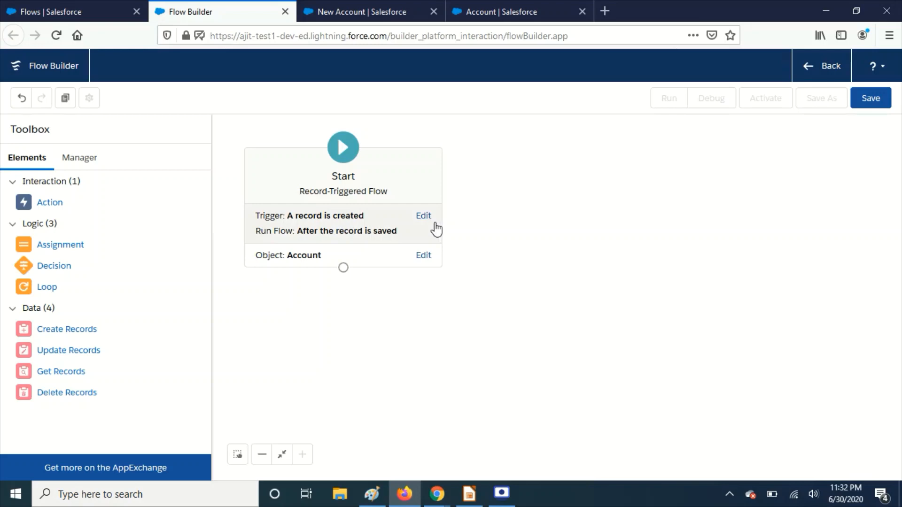
Step: Trigger the flow when a record is created, running before the record is saved
left_click(423, 215)
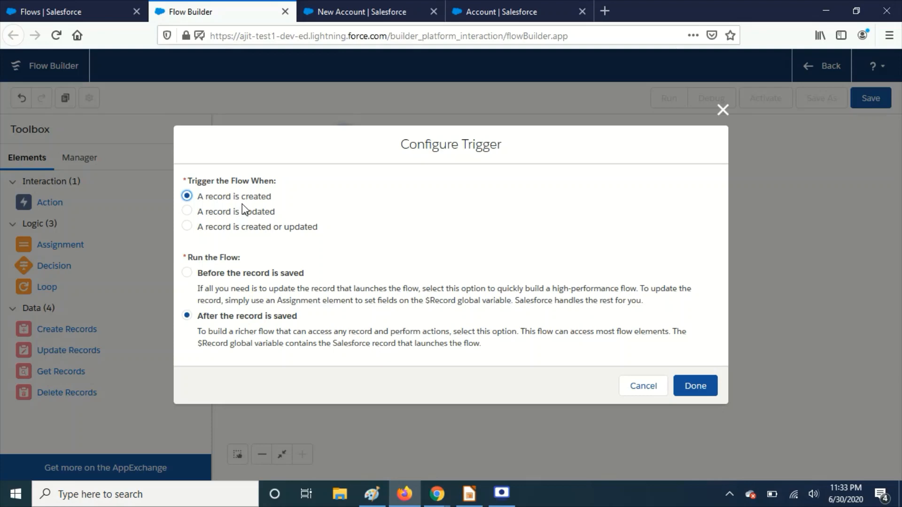
mouse_move(249, 208)
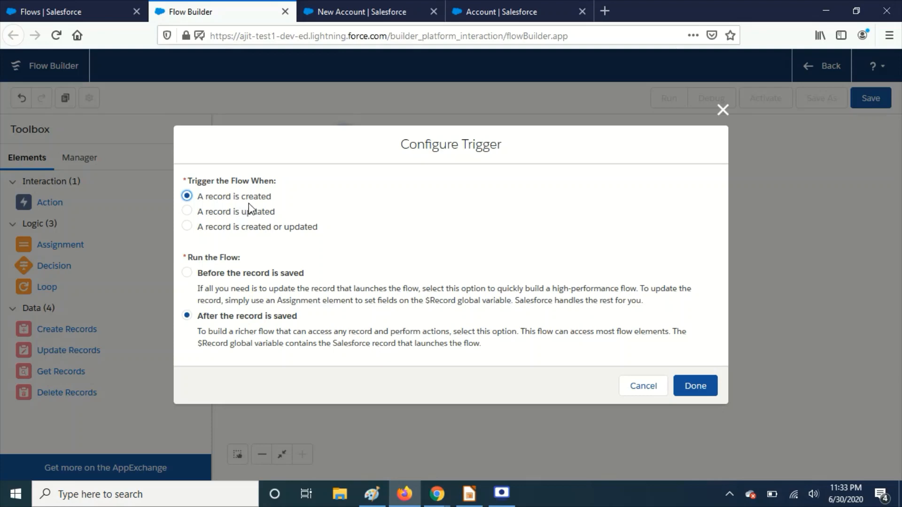
mouse_move(255, 295)
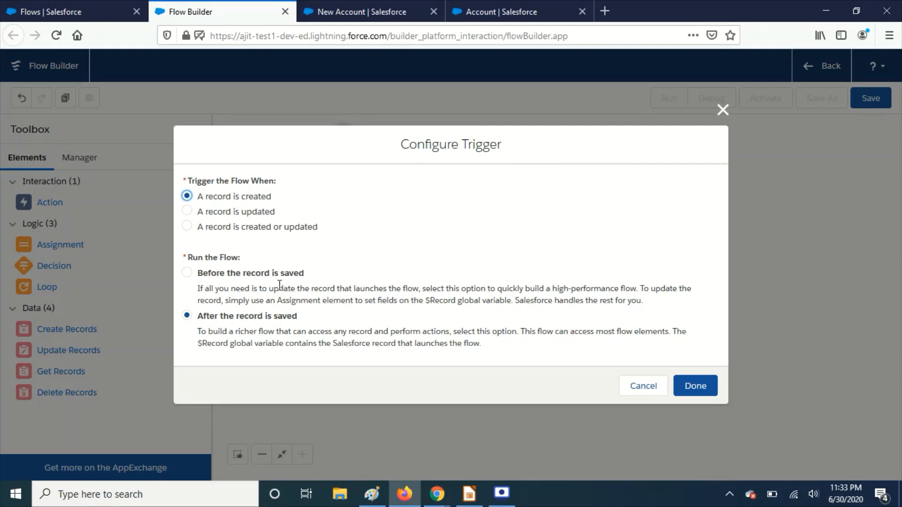
left_click(186, 273)
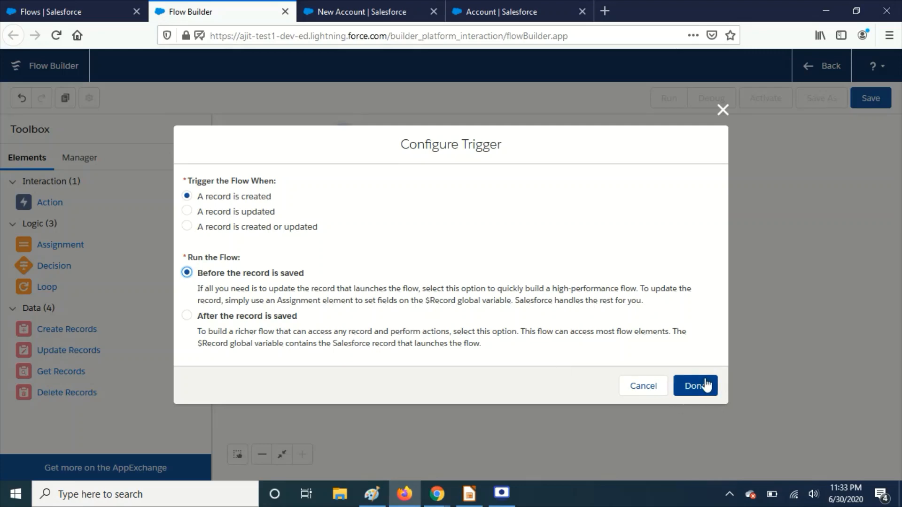
left_click(695, 385)
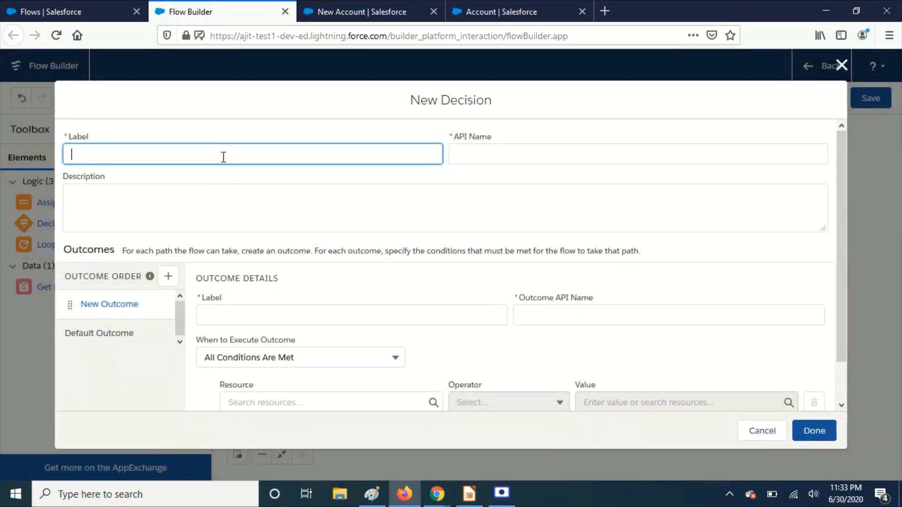
Step: Label the decision 'Check Status' and its first outcome 'If Active'
type("Check S")
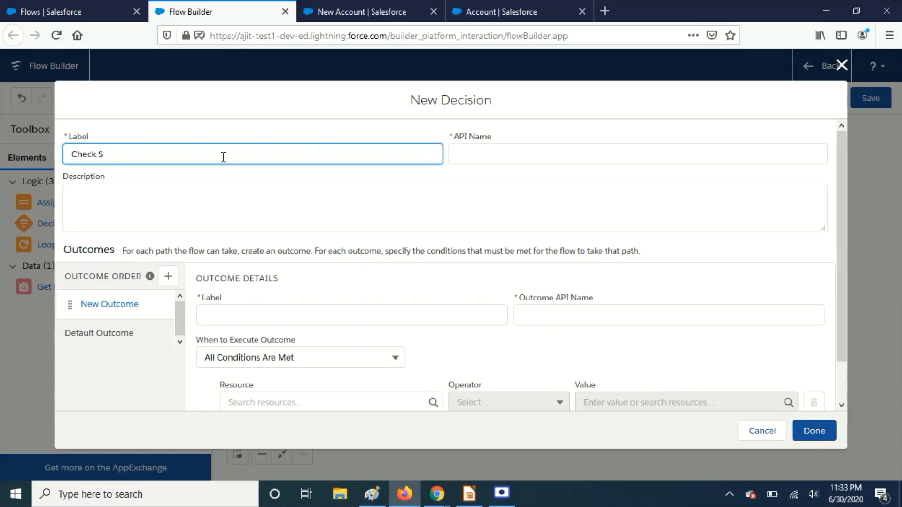
type("tatus")
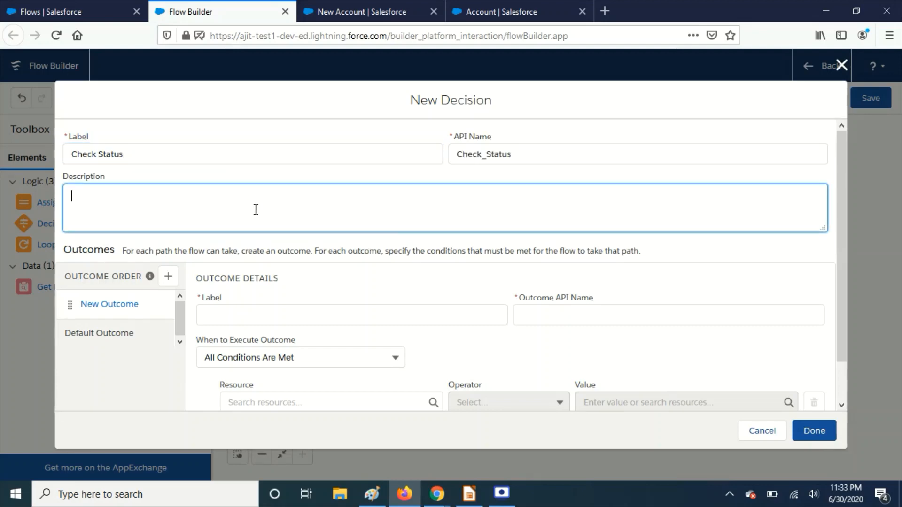
left_click(351, 315)
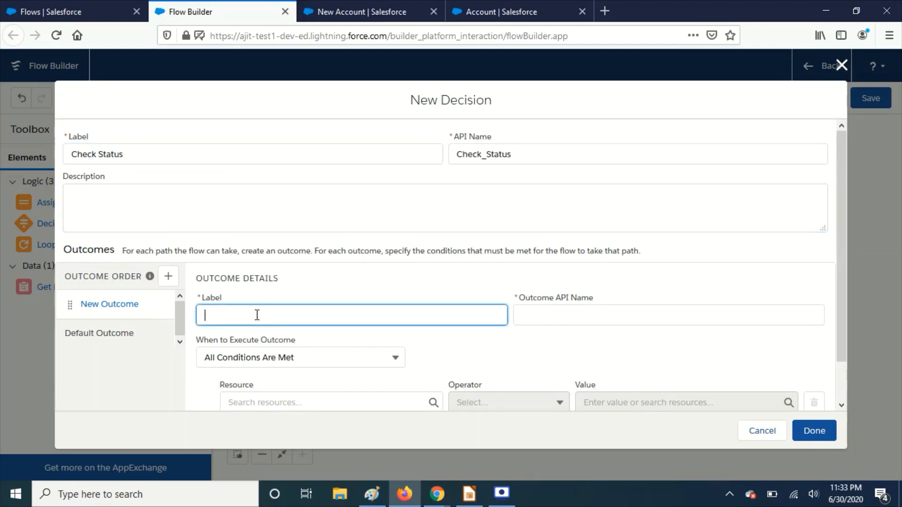
type("If")
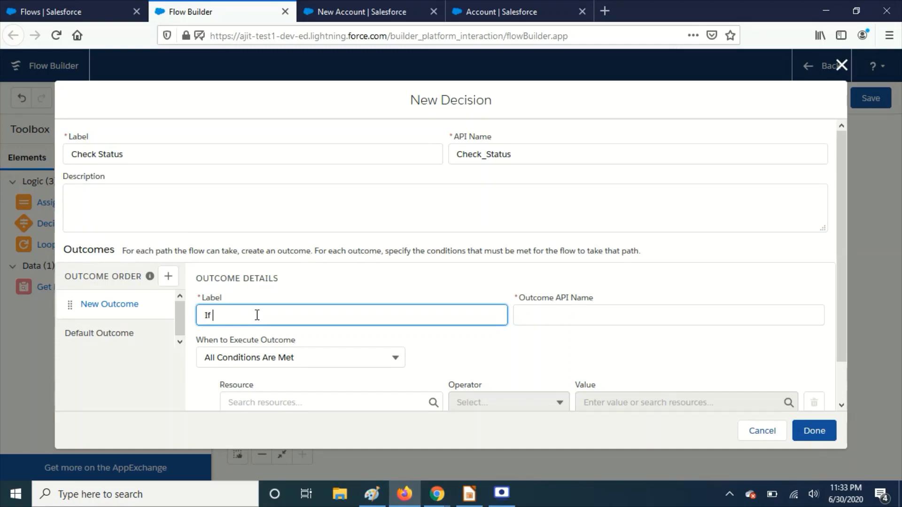
type("Active")
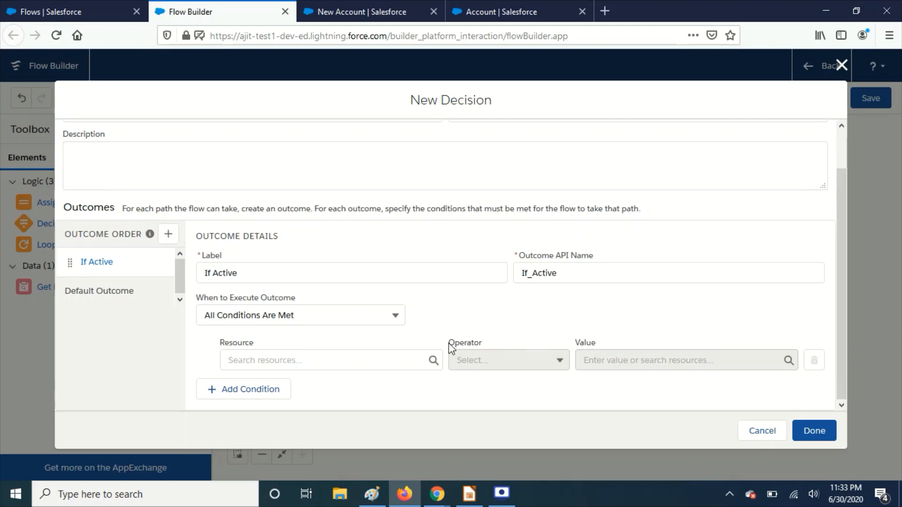
Step: Require $Record Status__c Equals the Active picklist value, and save the decision
left_click(328, 359)
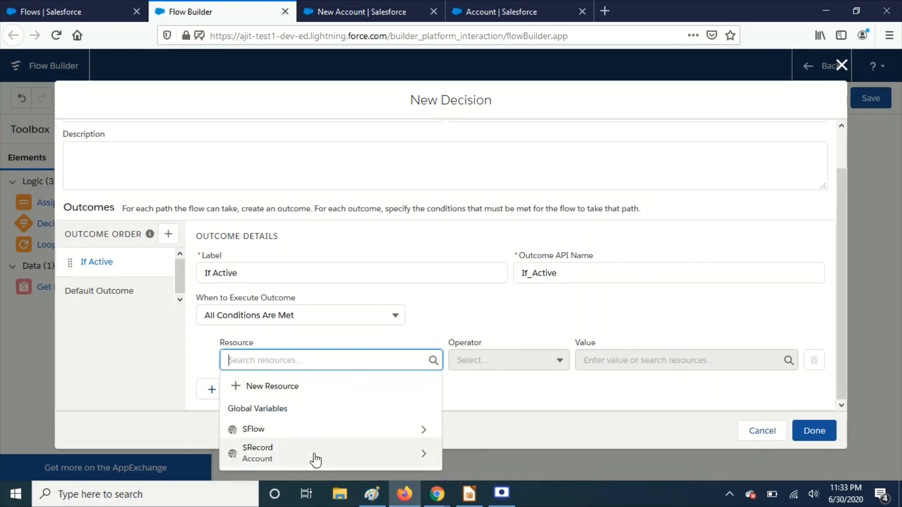
left_click(257, 454)
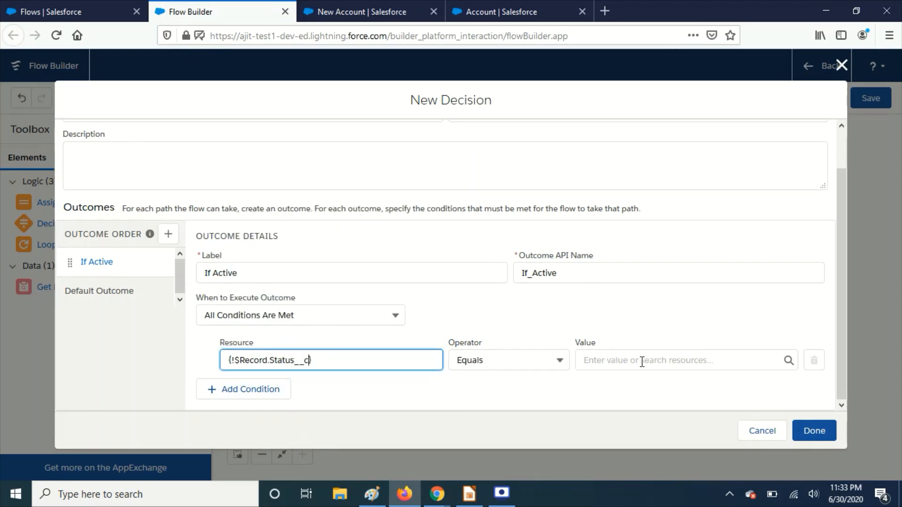
left_click(662, 361)
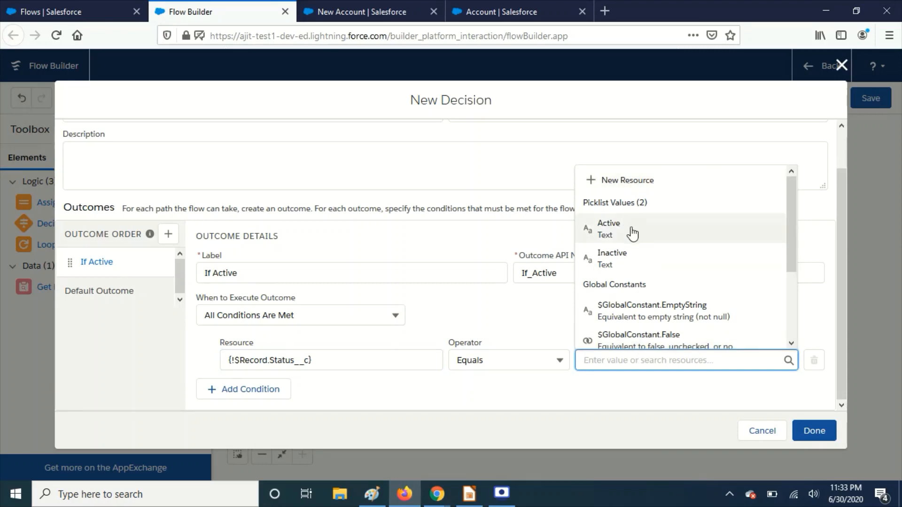
left_click(608, 228)
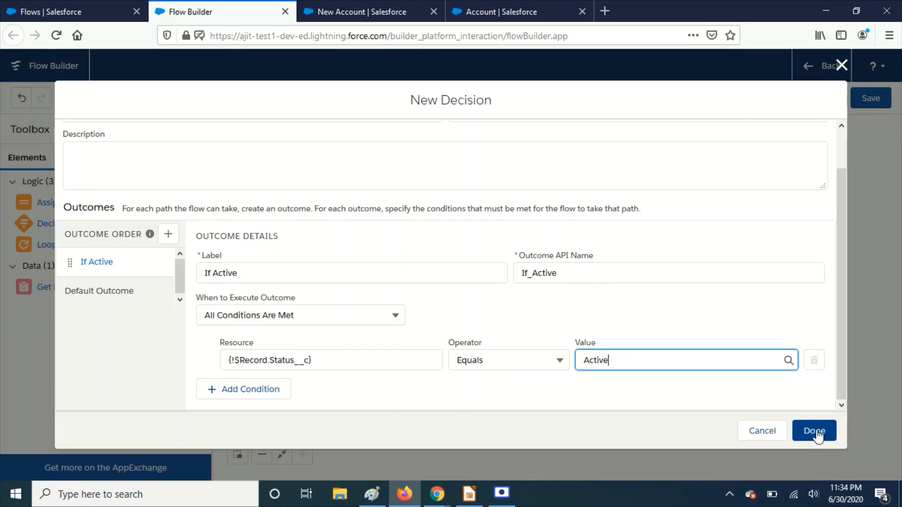
left_click(814, 431)
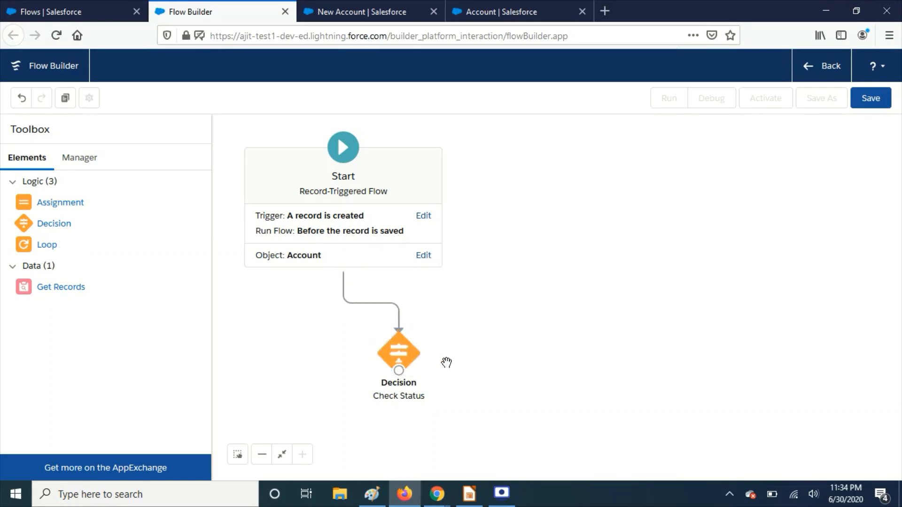
mouse_move(448, 364)
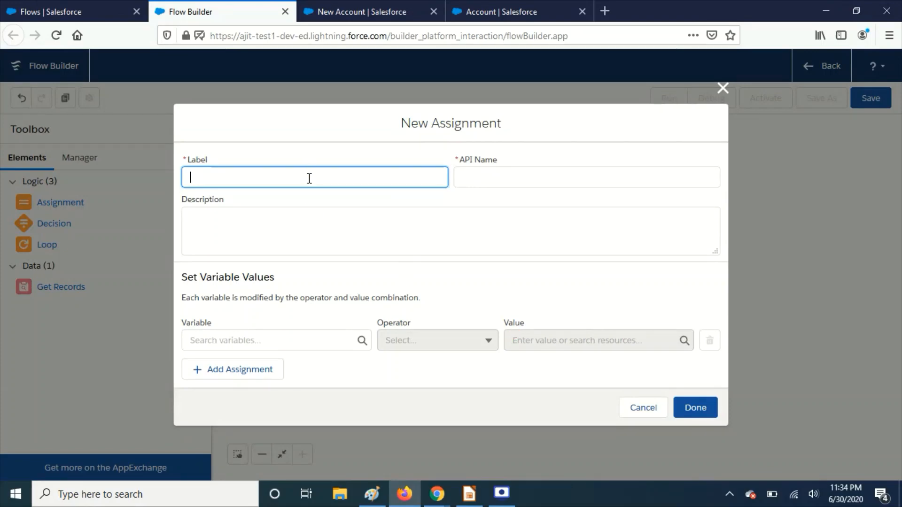
Step: Label the assignment 'Create Account Assignment', setting $Record Status__c with an empty value
type("Create Account Assignment")
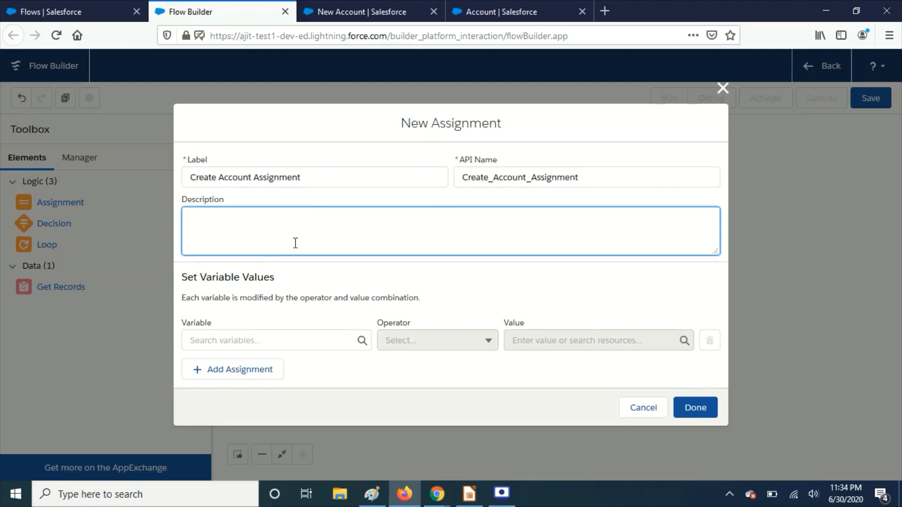
left_click(271, 340)
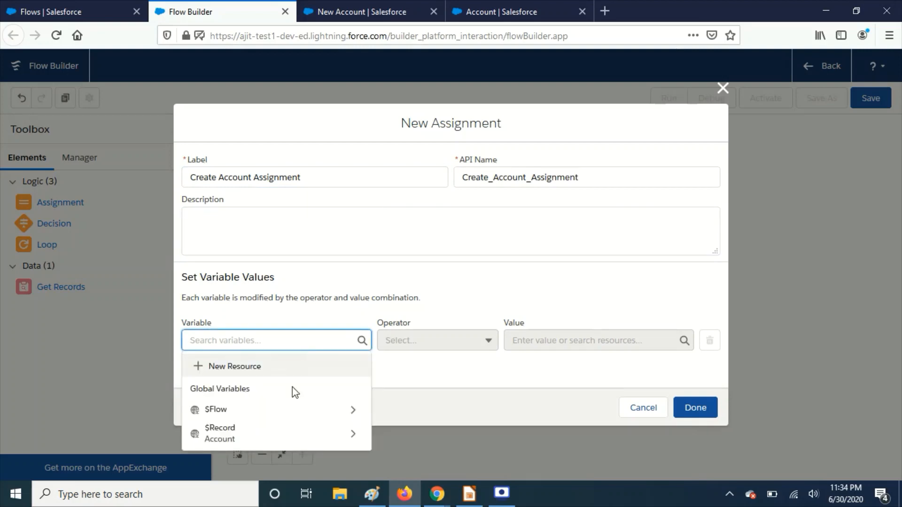
left_click(230, 433)
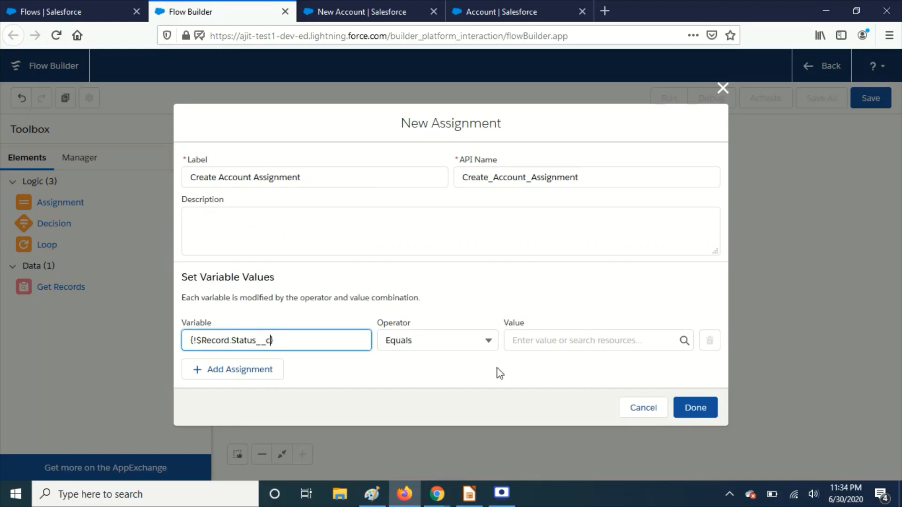
mouse_move(695, 408)
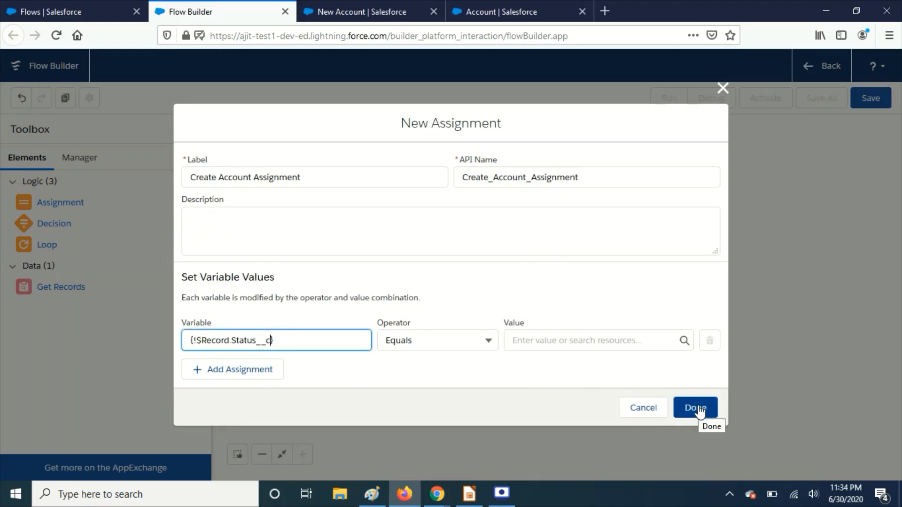
left_click(695, 408)
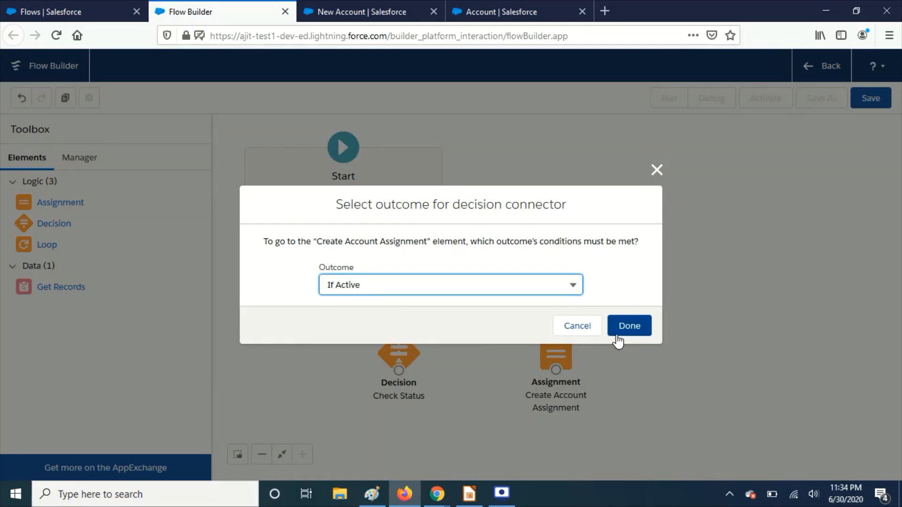
Step: Connect Check Status to the assignment via If Active, then recheck both elements
left_click(629, 326)
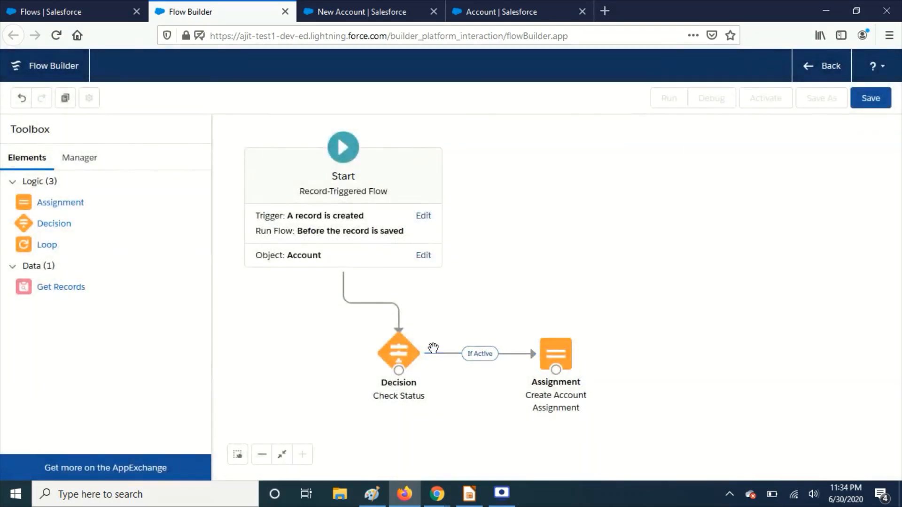
mouse_move(399, 353)
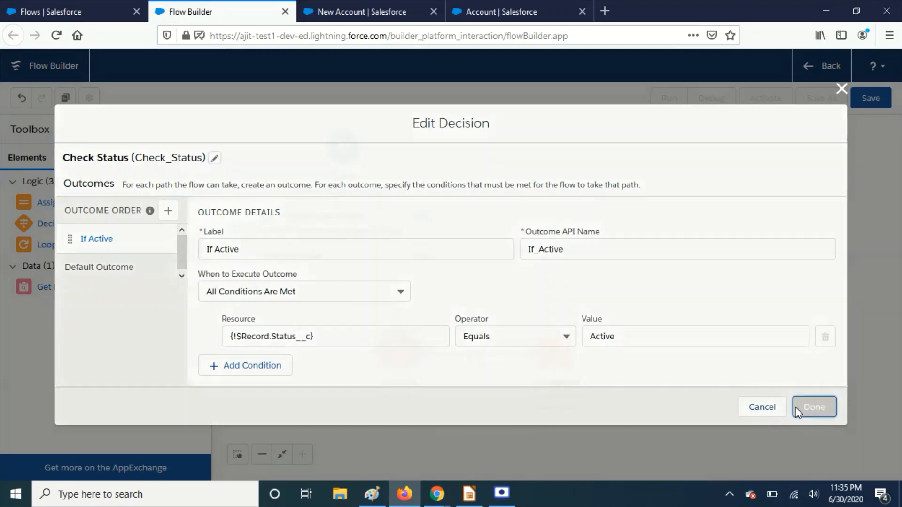
left_click(813, 407)
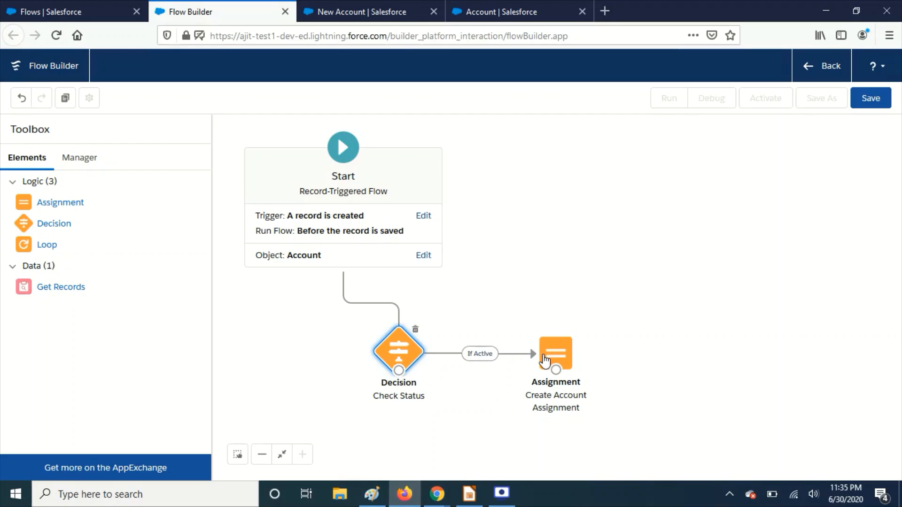
double_click(554, 354)
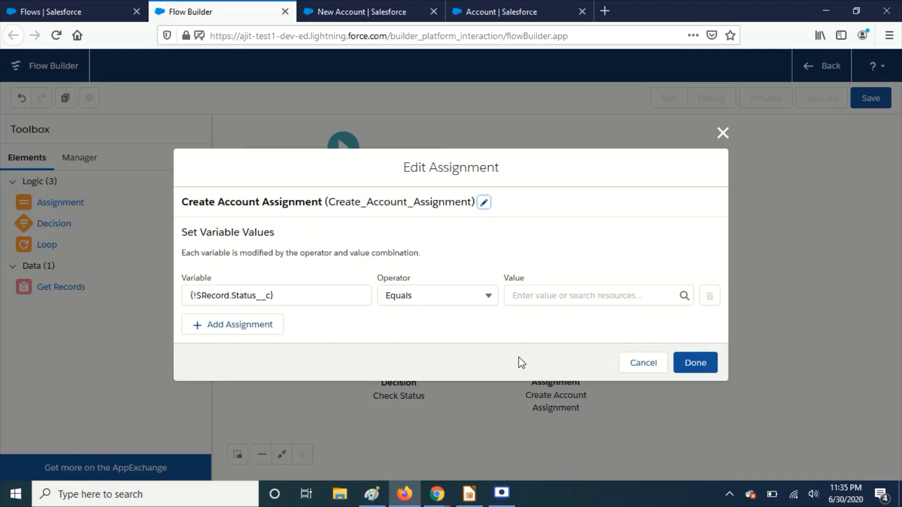
left_click(695, 362)
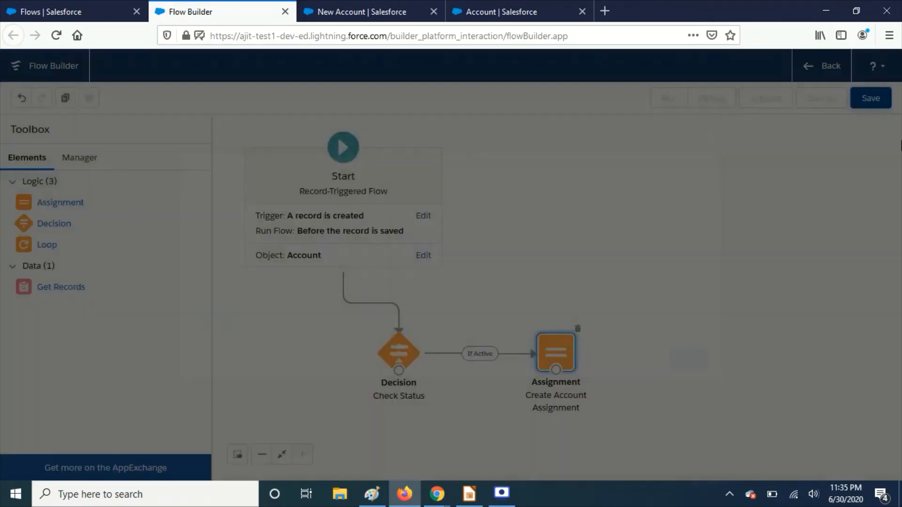
Step: Save the flow labelled 'Create Account', activate it, and return to the New Account form
left_click(870, 97)
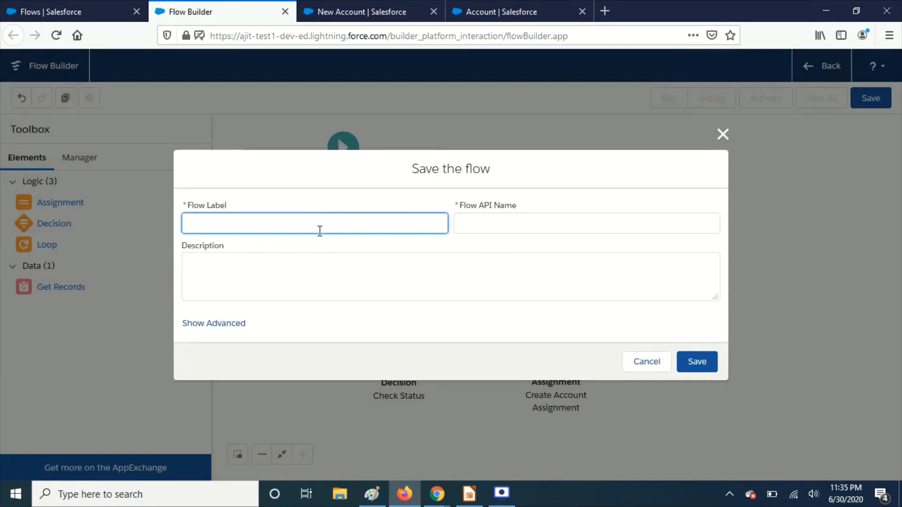
left_click(696, 361)
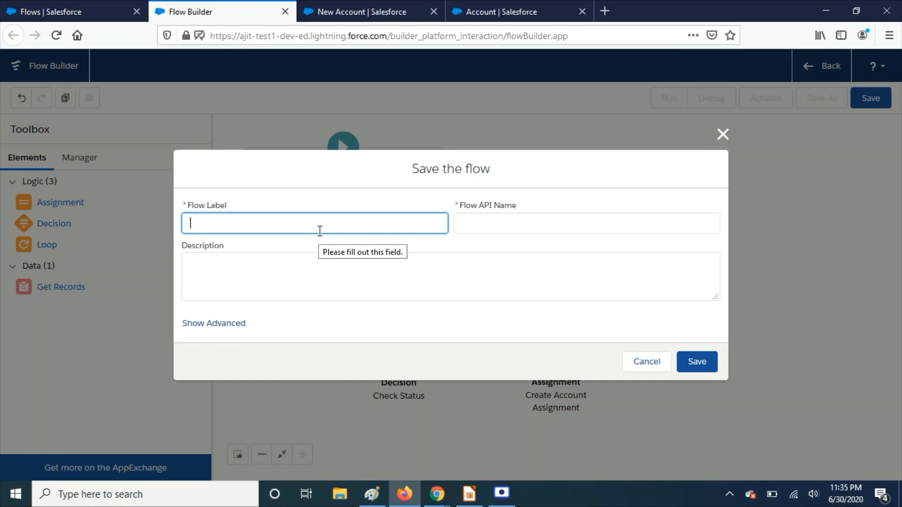
type("Create Acc")
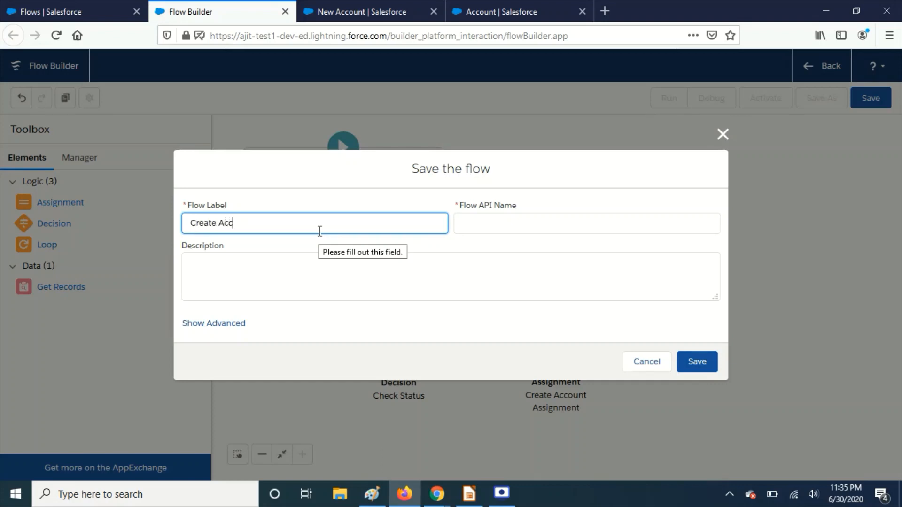
type("ount")
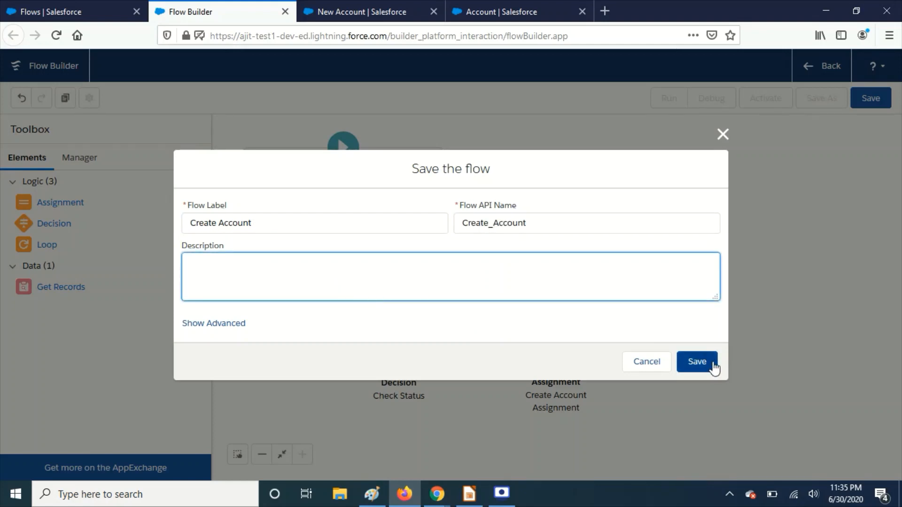
left_click(697, 361)
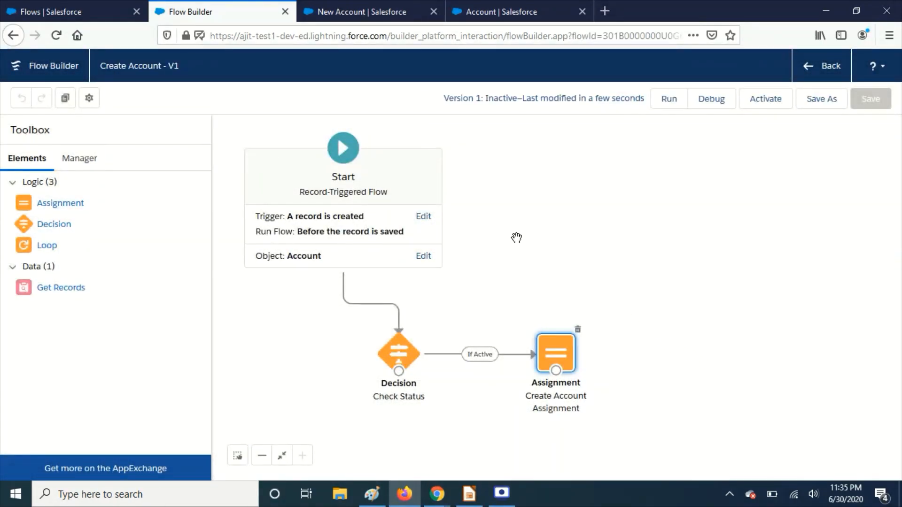
left_click(765, 98)
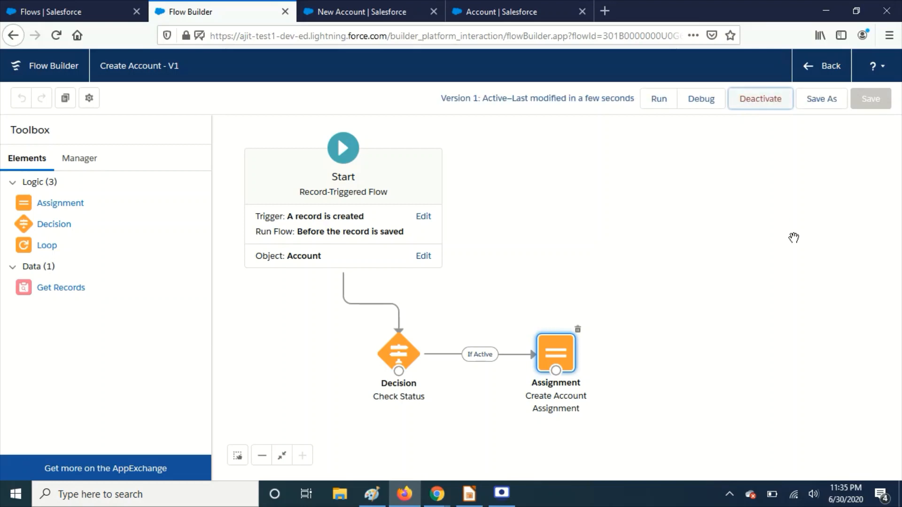
mouse_move(408, 101)
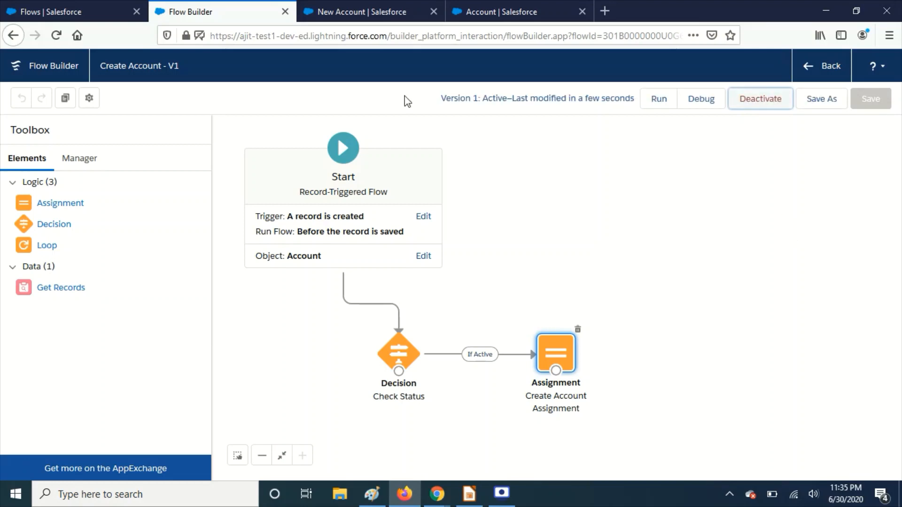
left_click(357, 11)
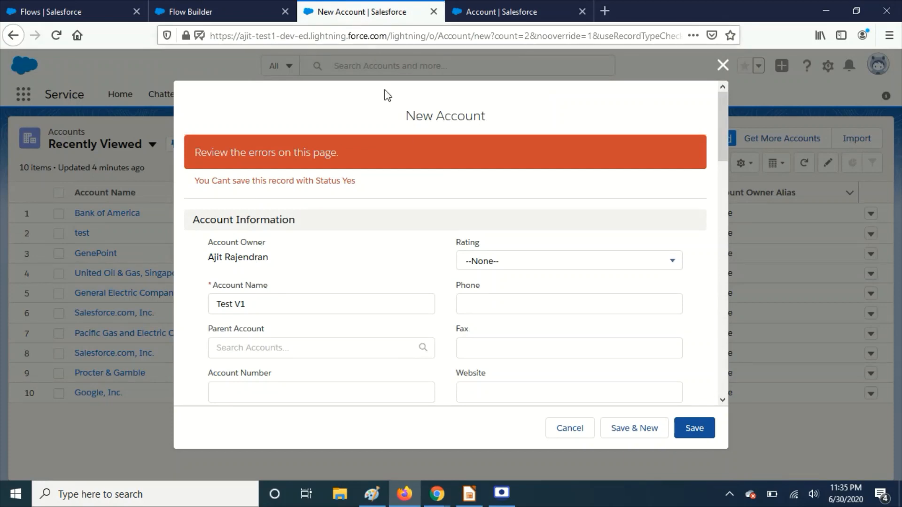
Step: Save the Test V1 account and confirm its Details show a blank Status
scroll("down", 3)
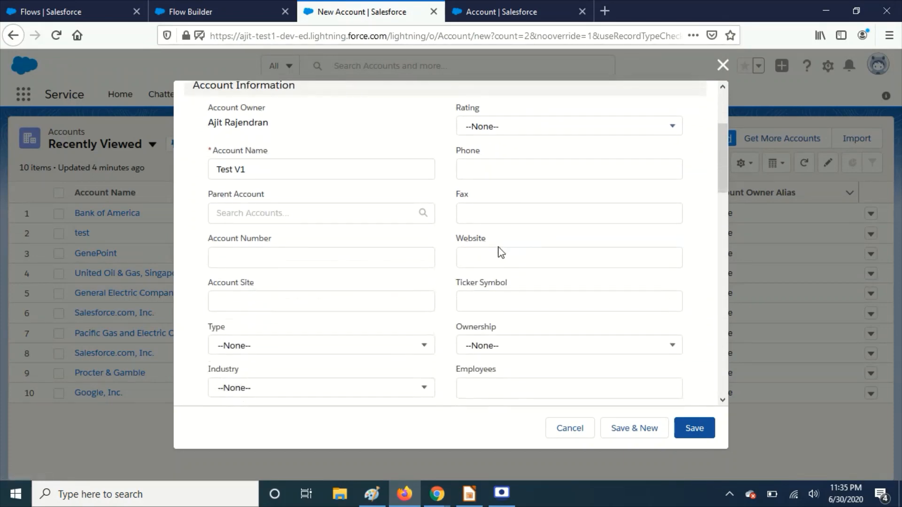
scroll("down", 3)
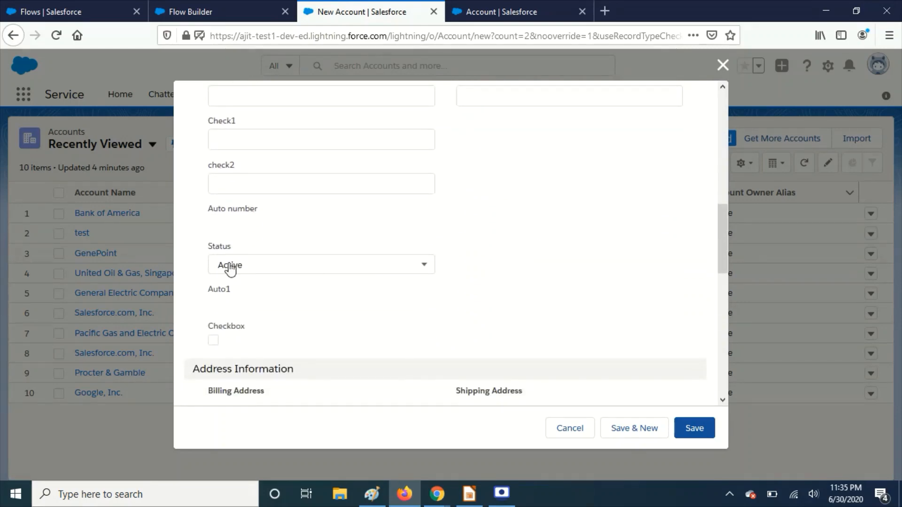
scroll("down", 3)
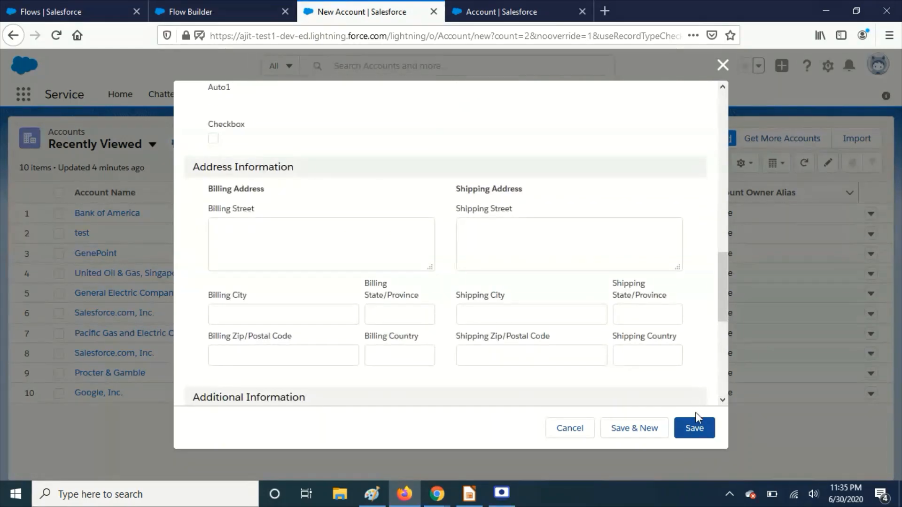
left_click(694, 428)
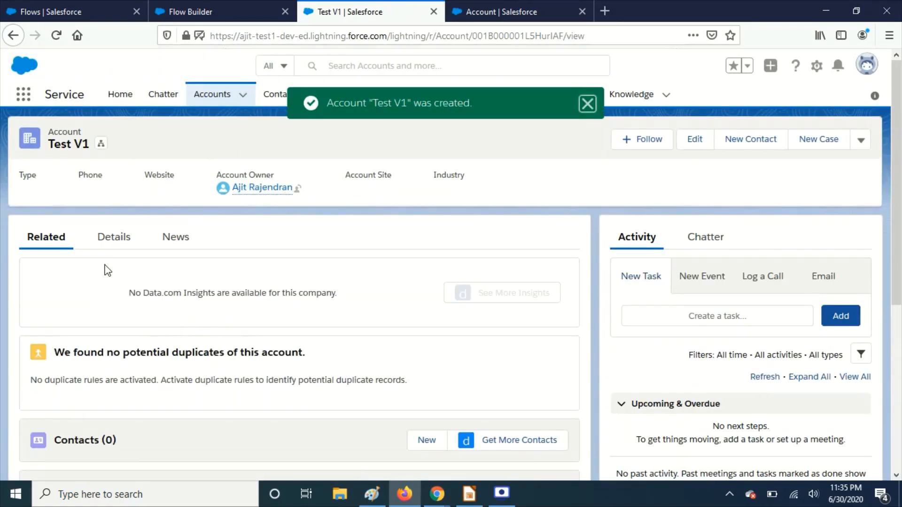
left_click(112, 236)
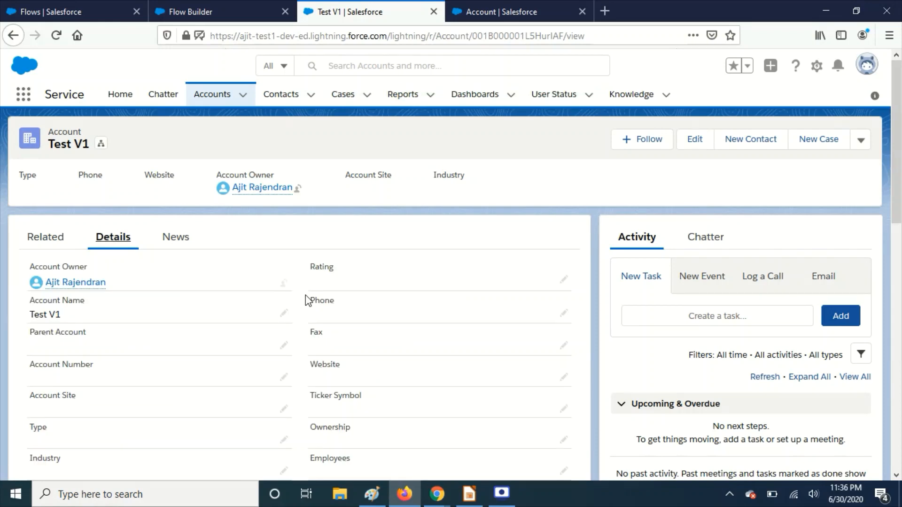
scroll("down", 3)
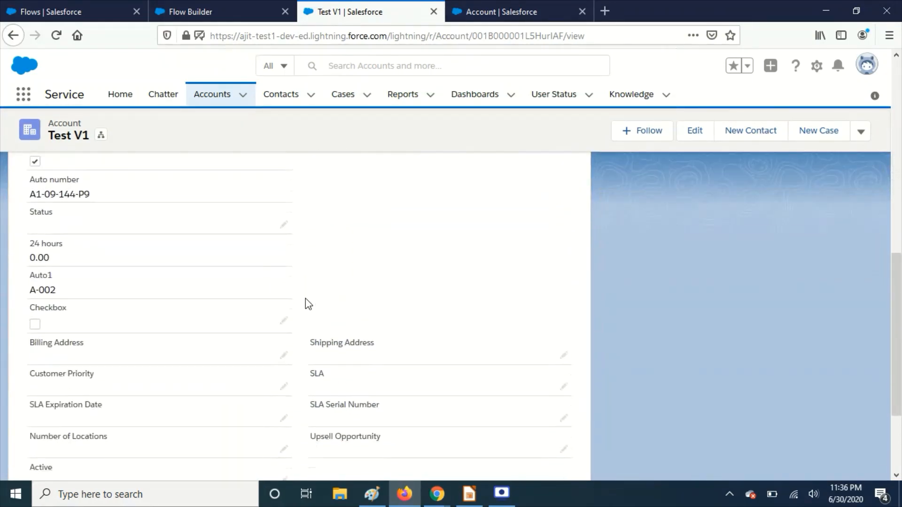
mouse_move(81, 237)
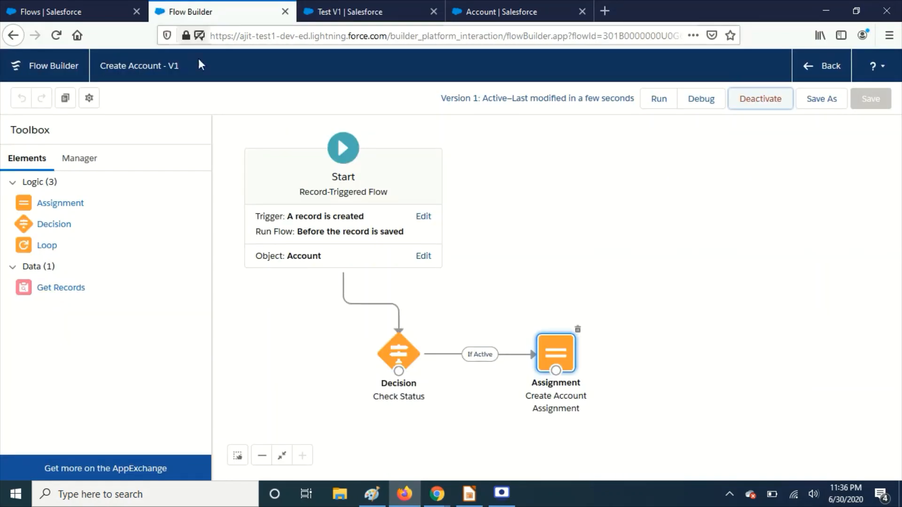
mouse_move(400, 356)
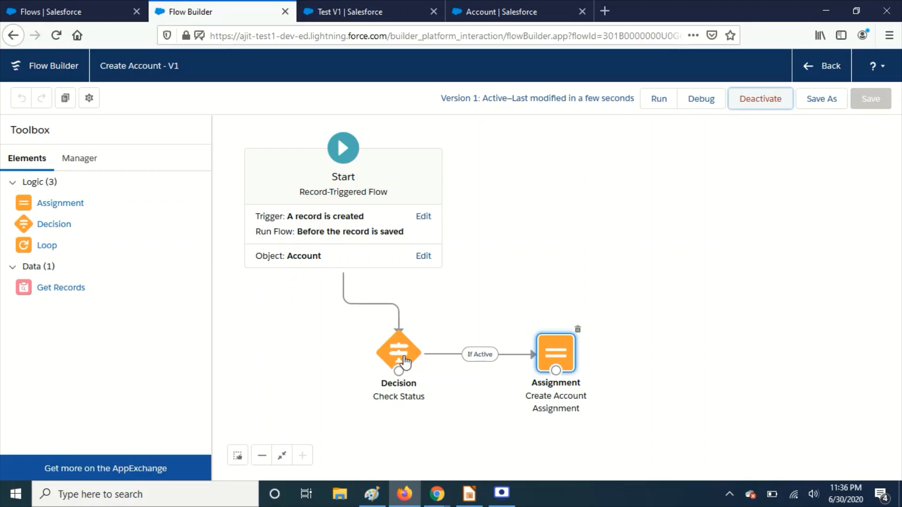
mouse_move(399, 349)
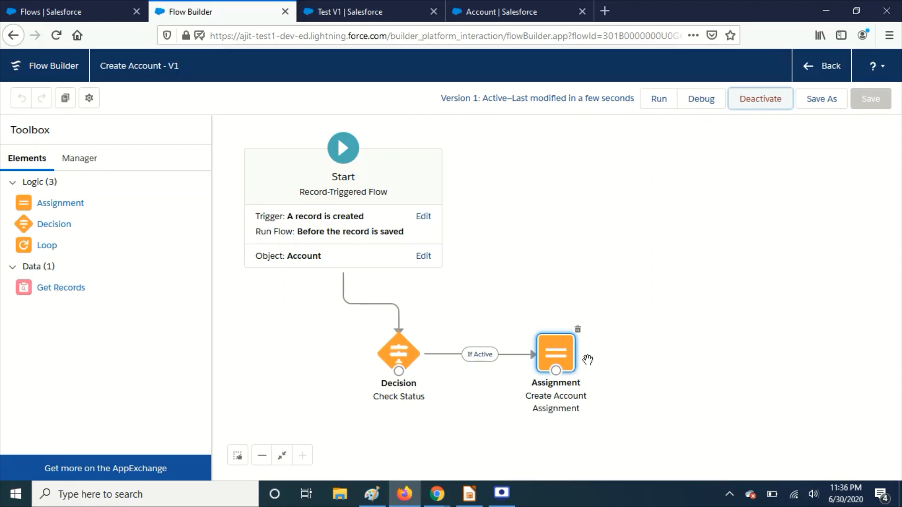
mouse_move(623, 367)
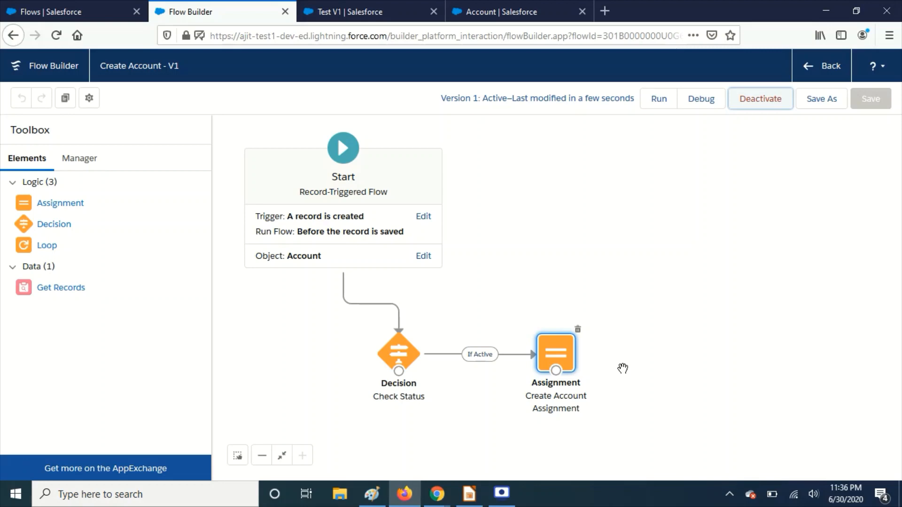
mouse_move(564, 364)
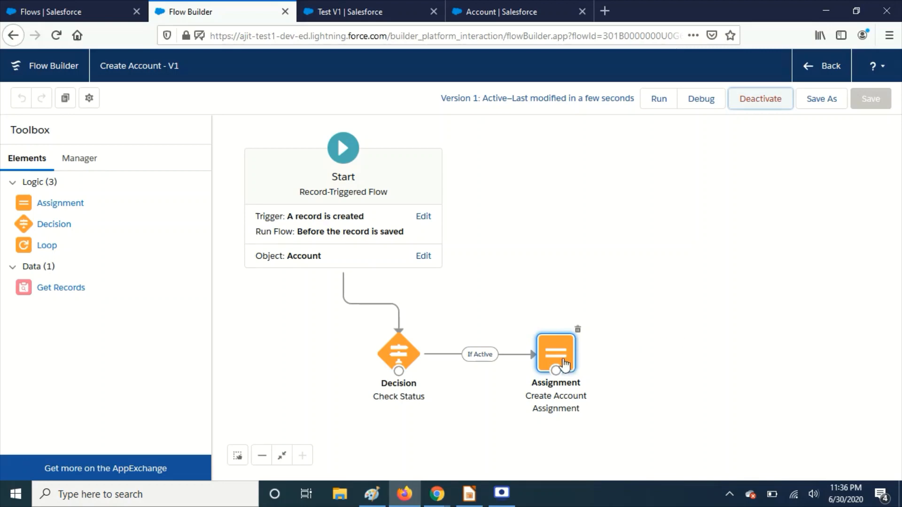
Step: Reopen the Create Account Assignment, which shows Status__c Equals an empty value
double_click(555, 353)
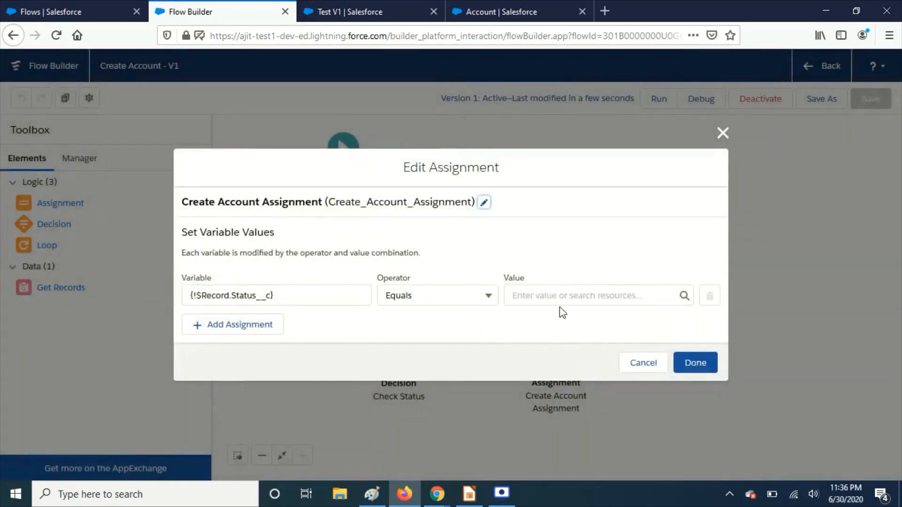
Step: View the Status picklist values, then cancel the Edit Assignment dialog without changes
left_click(593, 295)
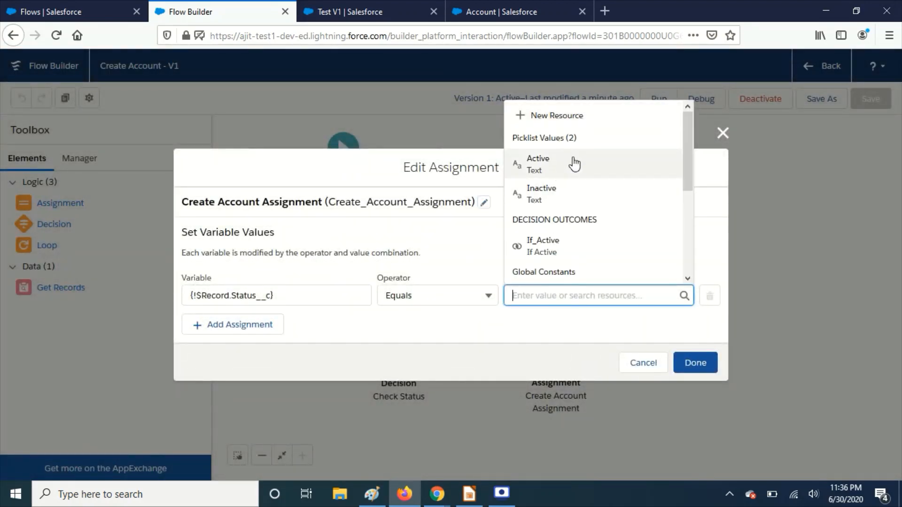
mouse_move(582, 188)
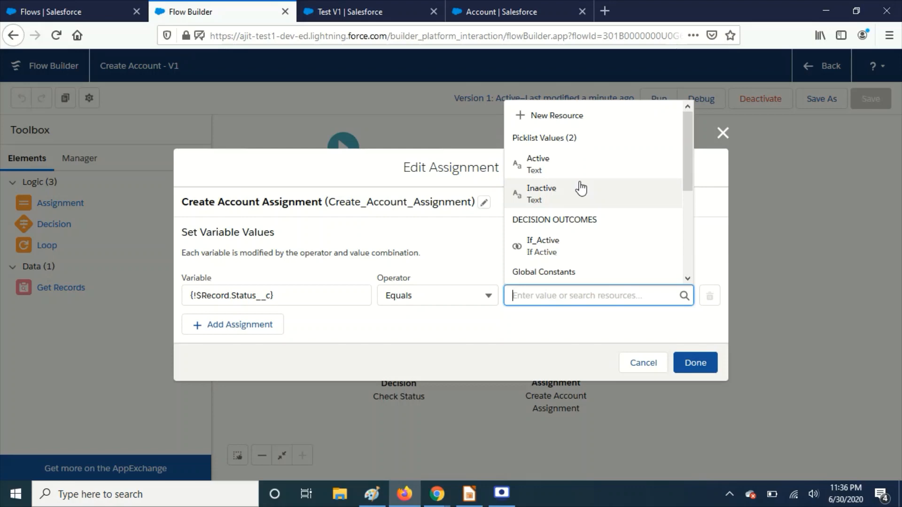
mouse_move(592, 219)
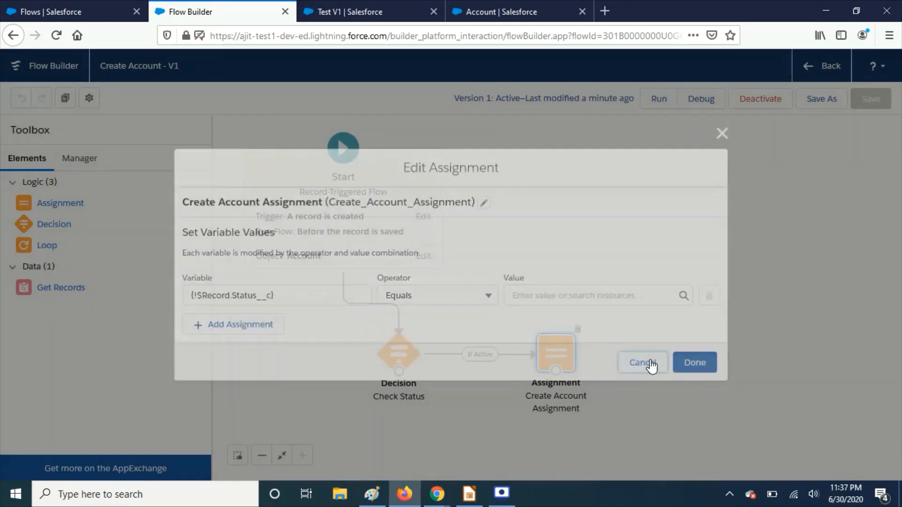
left_click(642, 362)
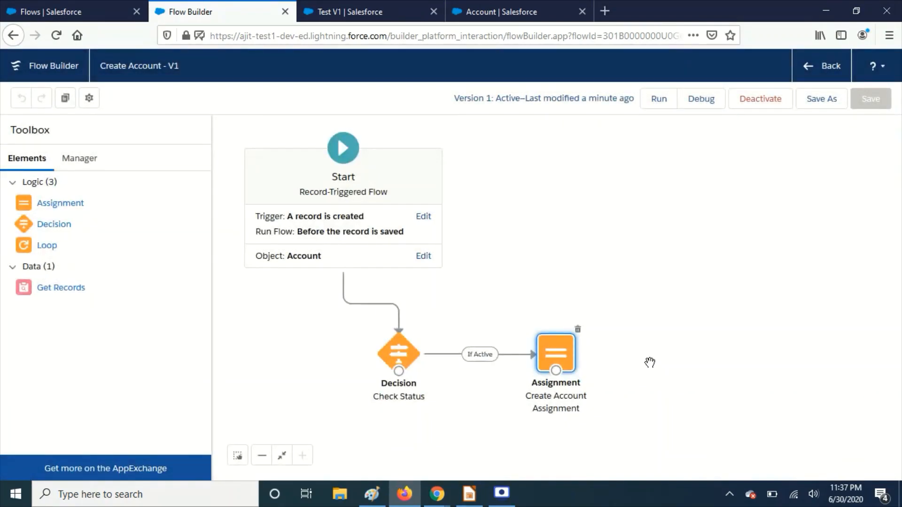